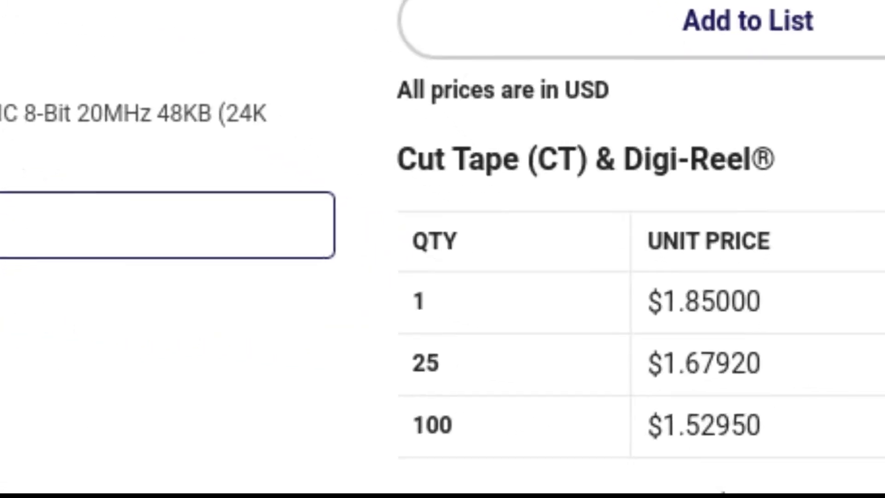
scroll("down", 3)
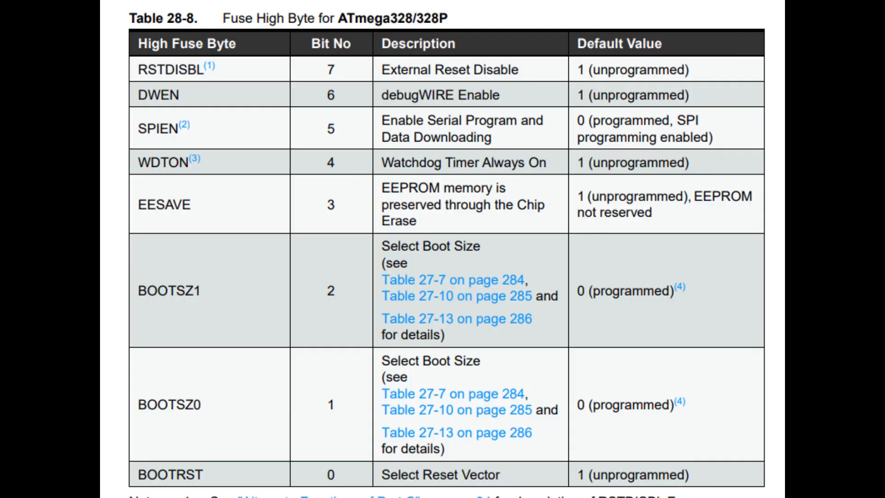
scroll("down", 3)
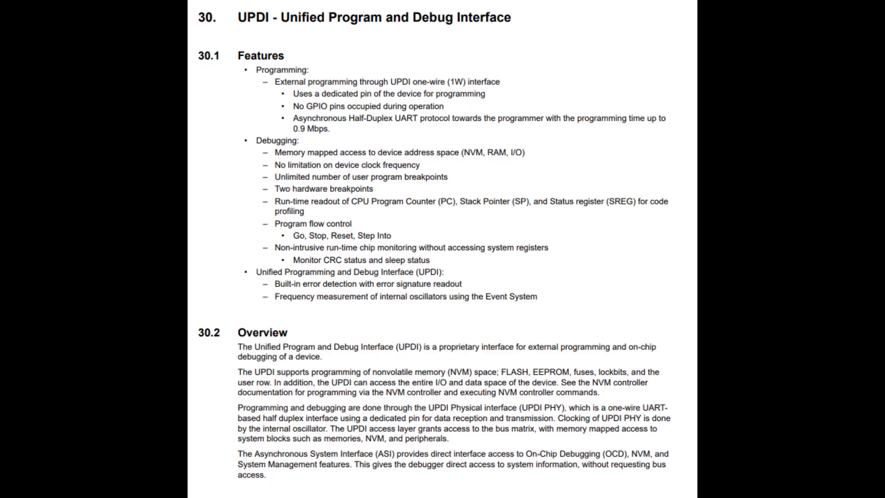